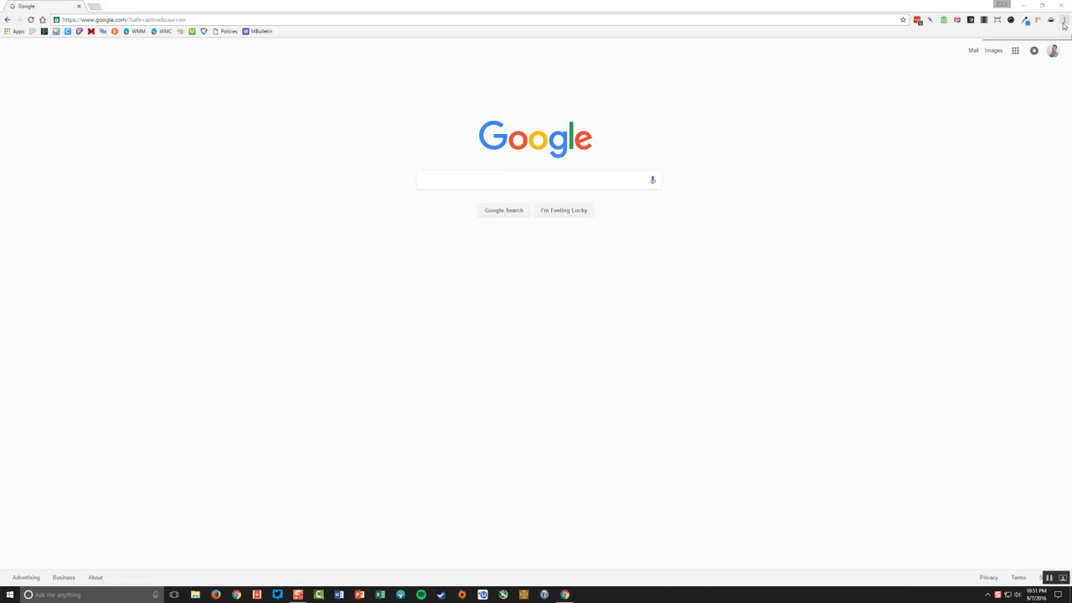
pyautogui.moveTo(1065, 20)
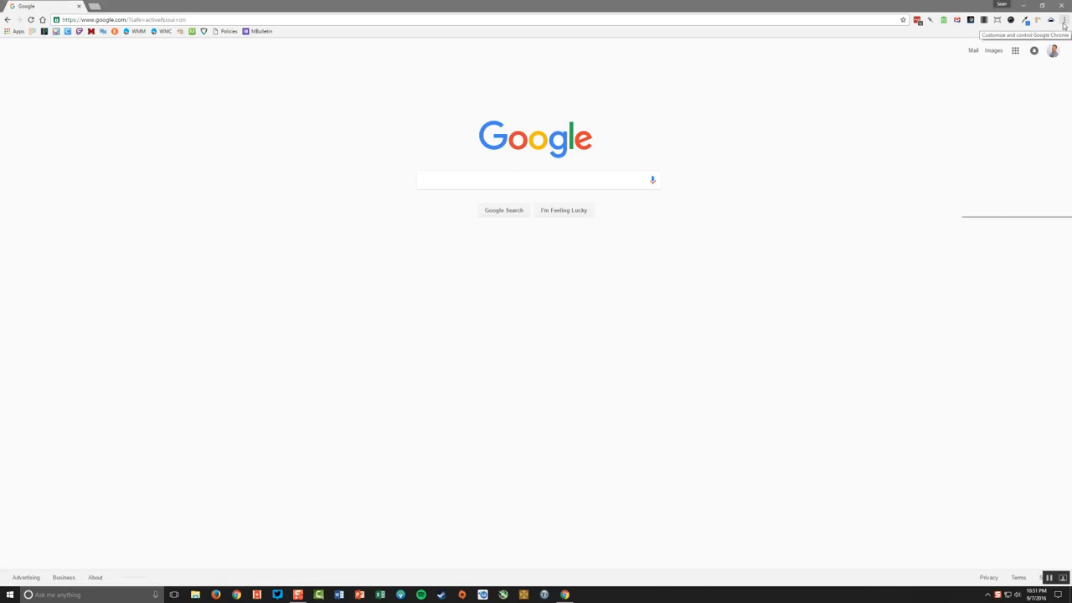
# Open Chrome's Settings page from the browser menu
pyautogui.click(1065, 20)
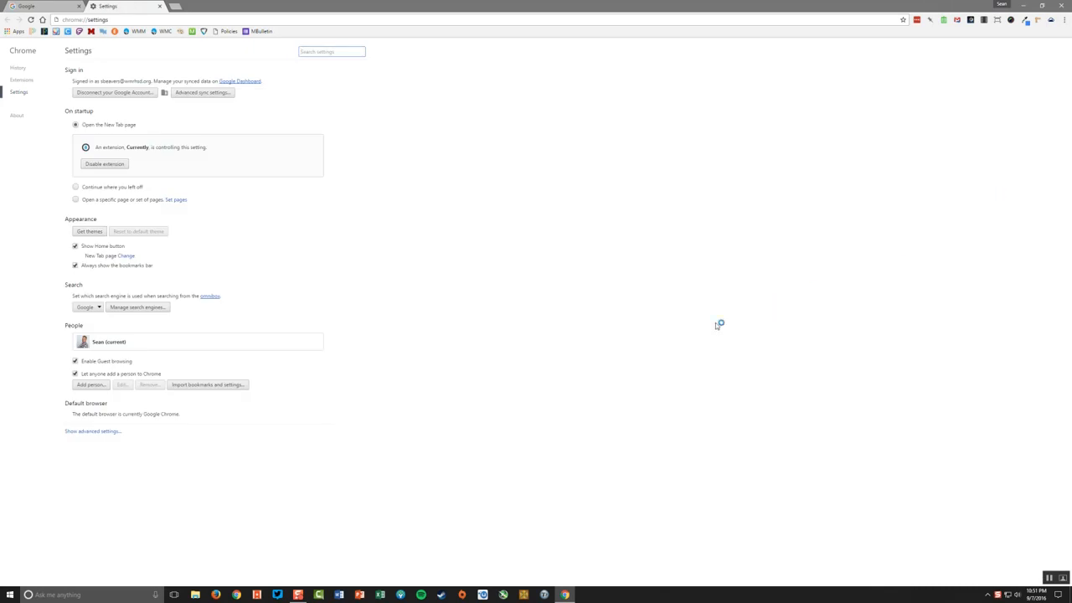
pyautogui.moveTo(118, 347)
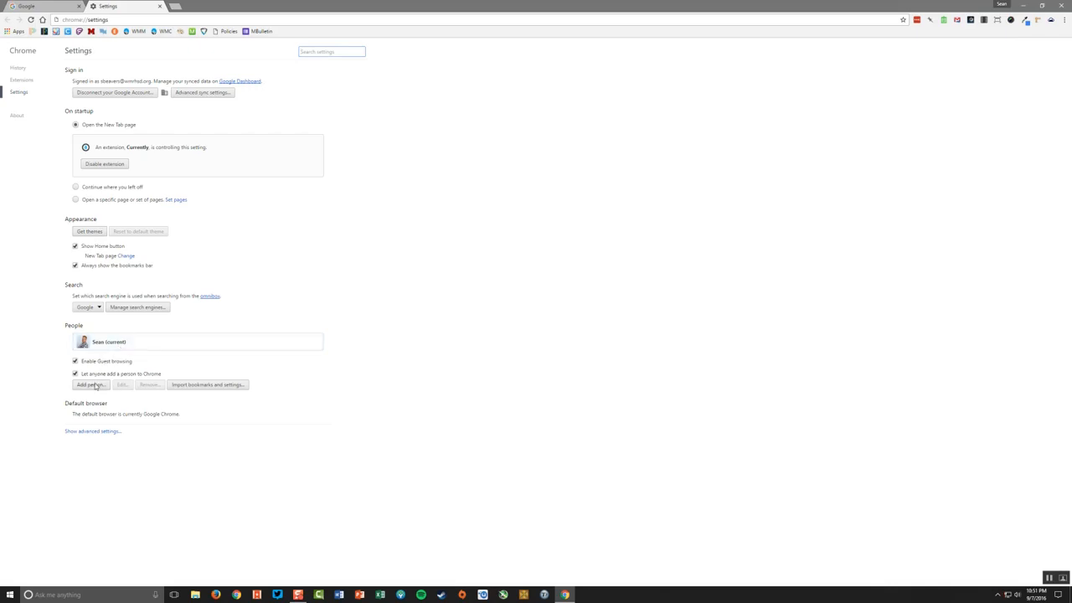
# Add a new Chrome person named 'WMM' with a chosen avatar picture
pyautogui.click(90, 383)
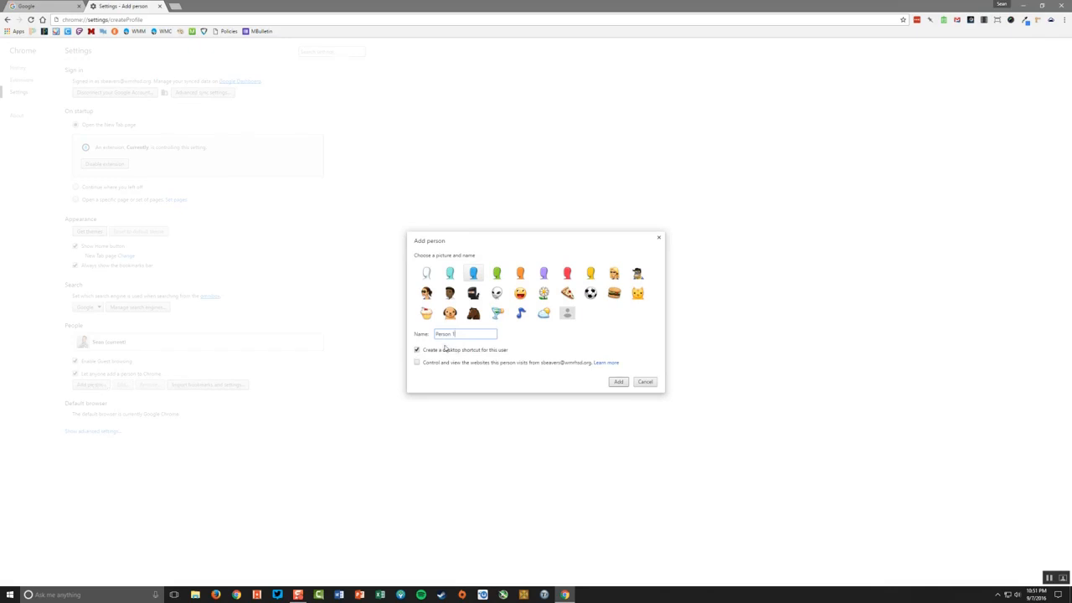
pyautogui.write('WMM')
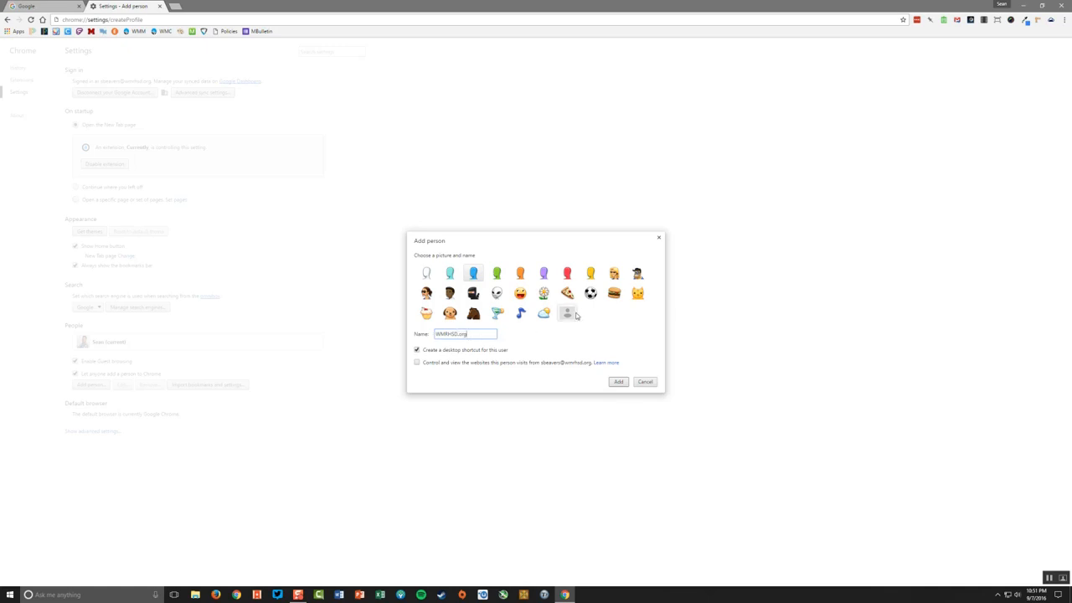
pyautogui.click(589, 291)
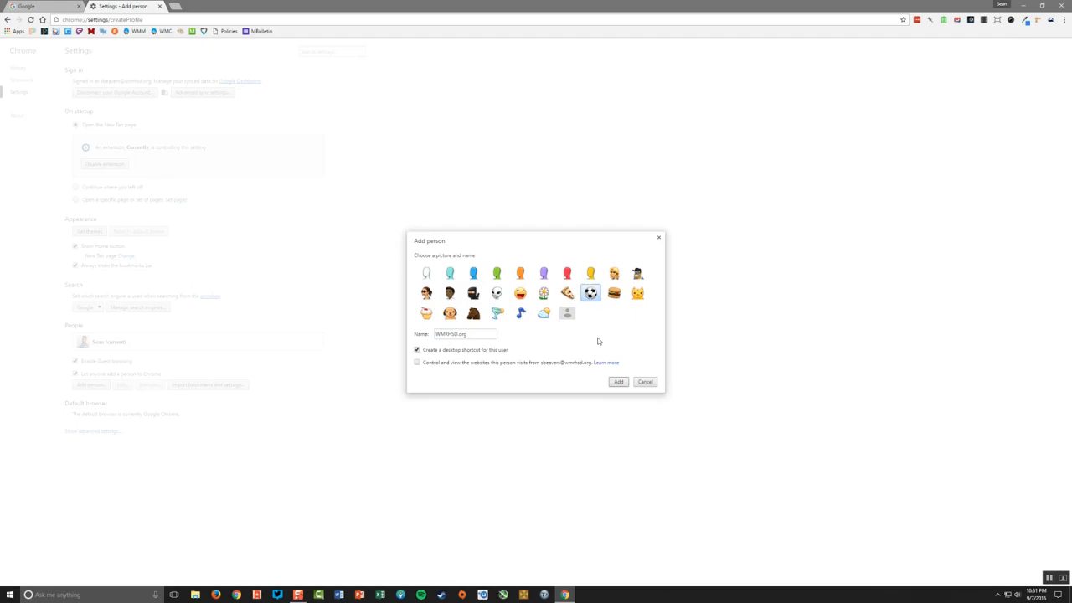
pyautogui.click(618, 382)
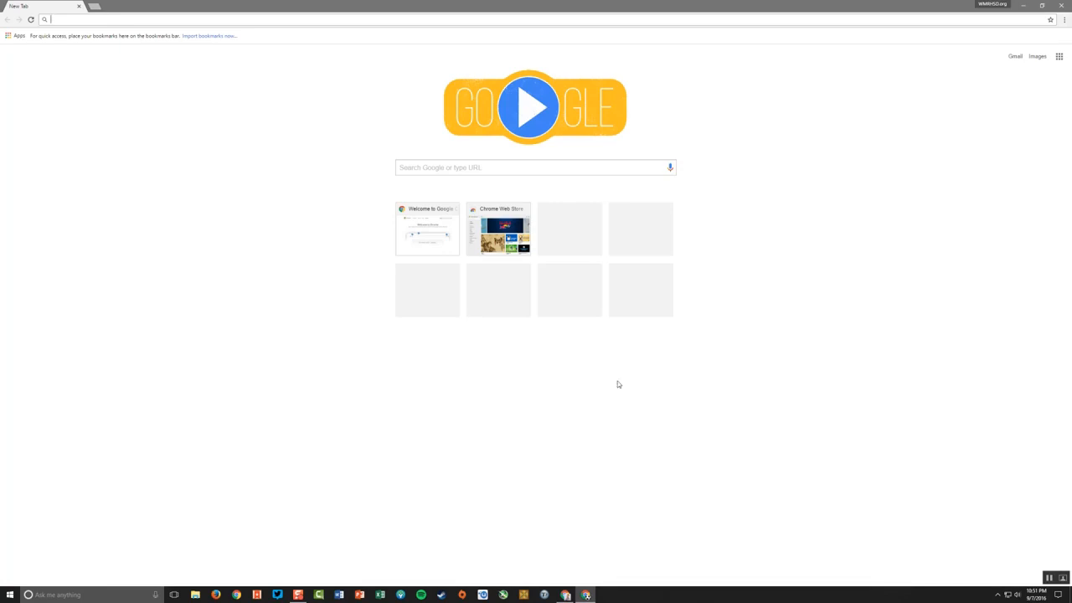
pyautogui.moveTo(990, 14)
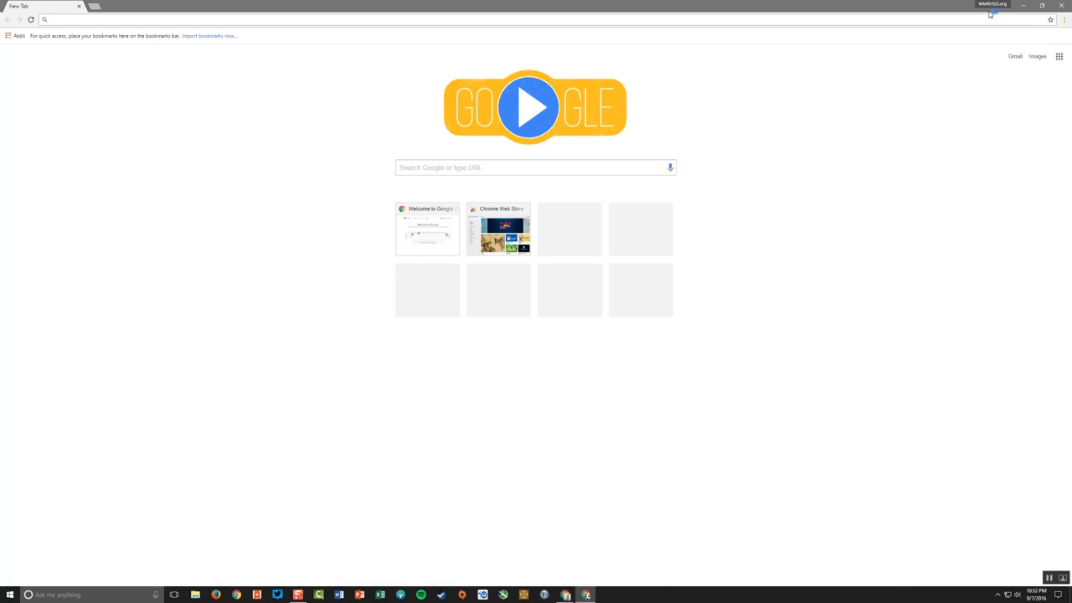
# Show the new profile's account menu from the title-bar profile button
pyautogui.click(991, 5)
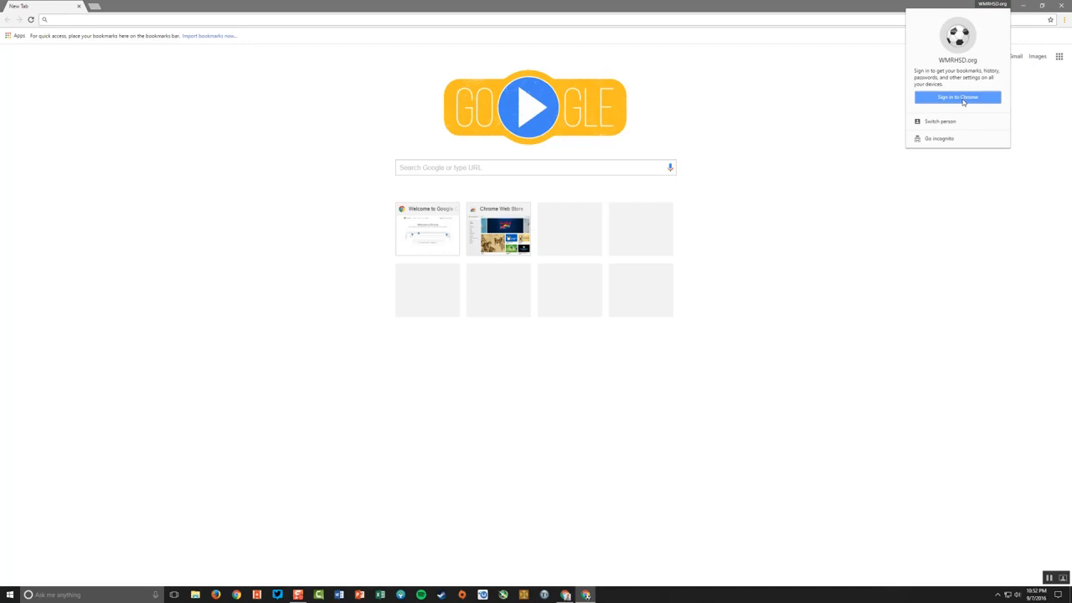
# Sign the profile in with the student email at s.wmrhsd.or and its password
pyautogui.click(958, 97)
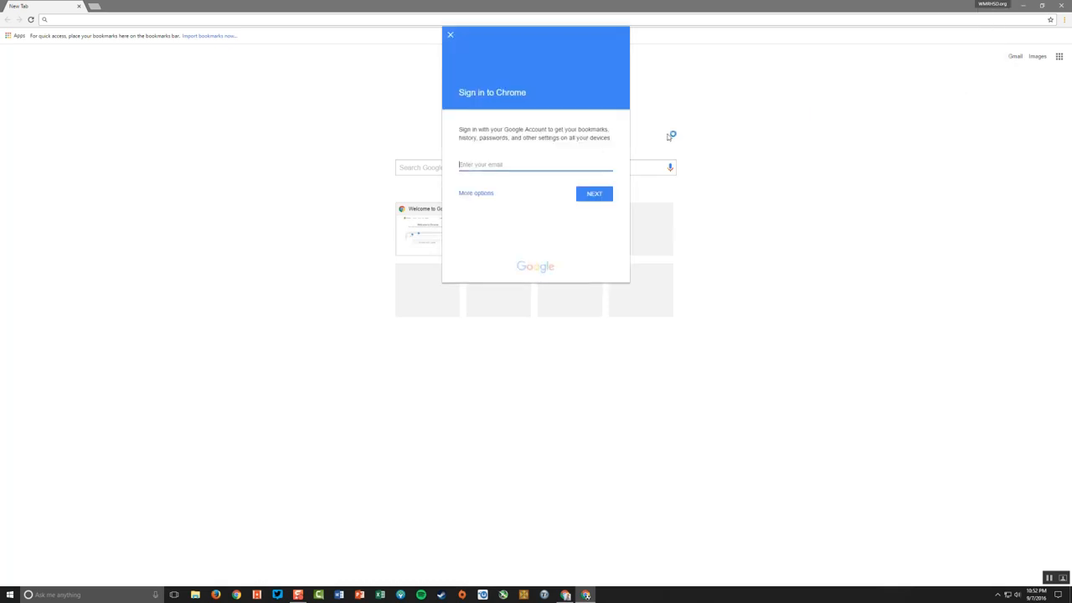
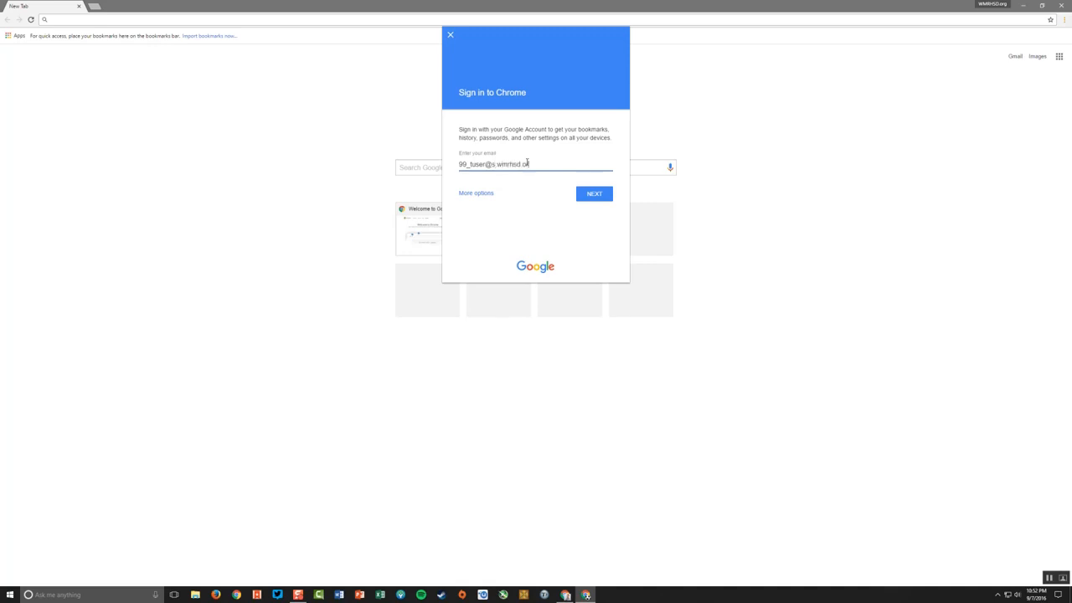
pyautogui.click(592, 194)
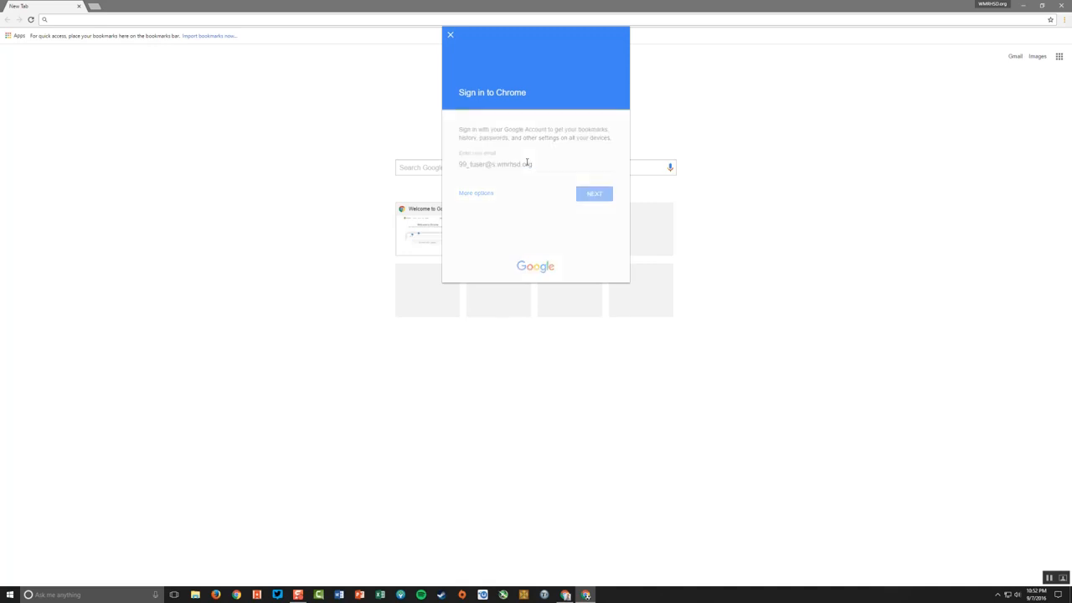
pyautogui.click(593, 194)
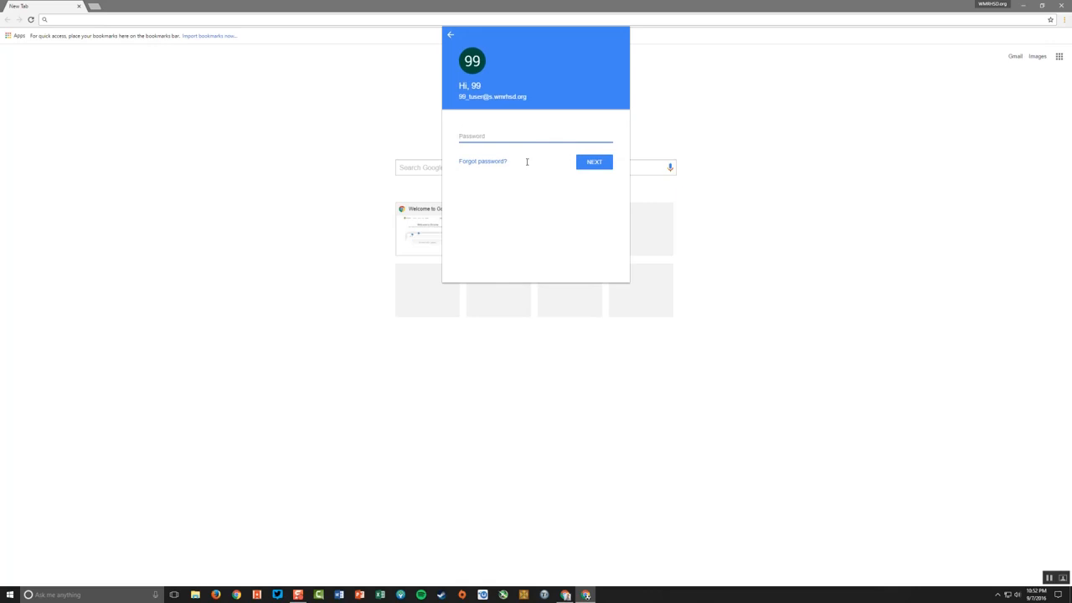
pyautogui.write('password')
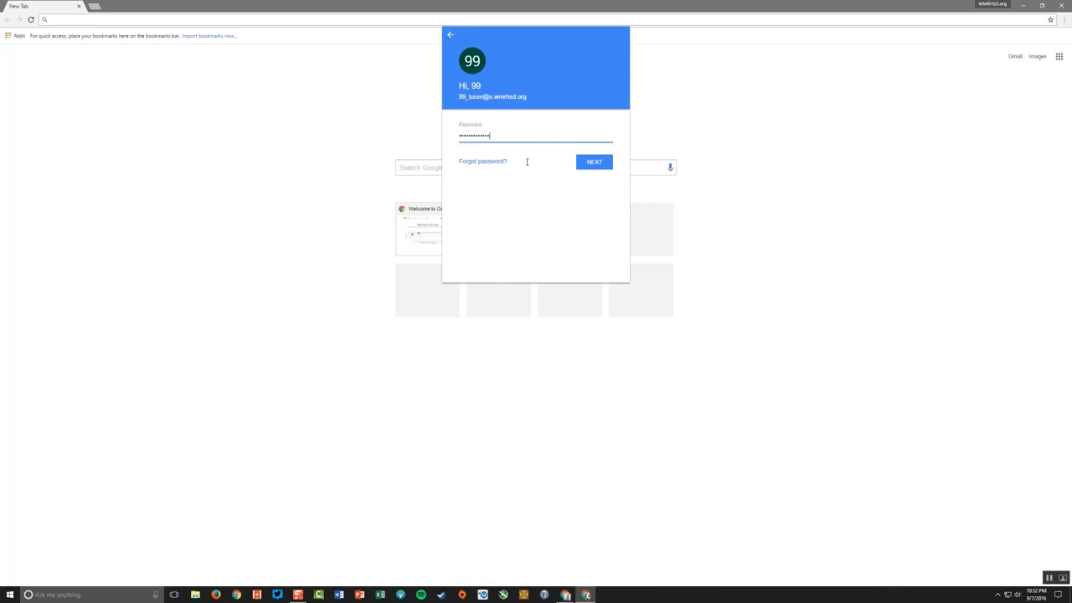
pyautogui.click(593, 161)
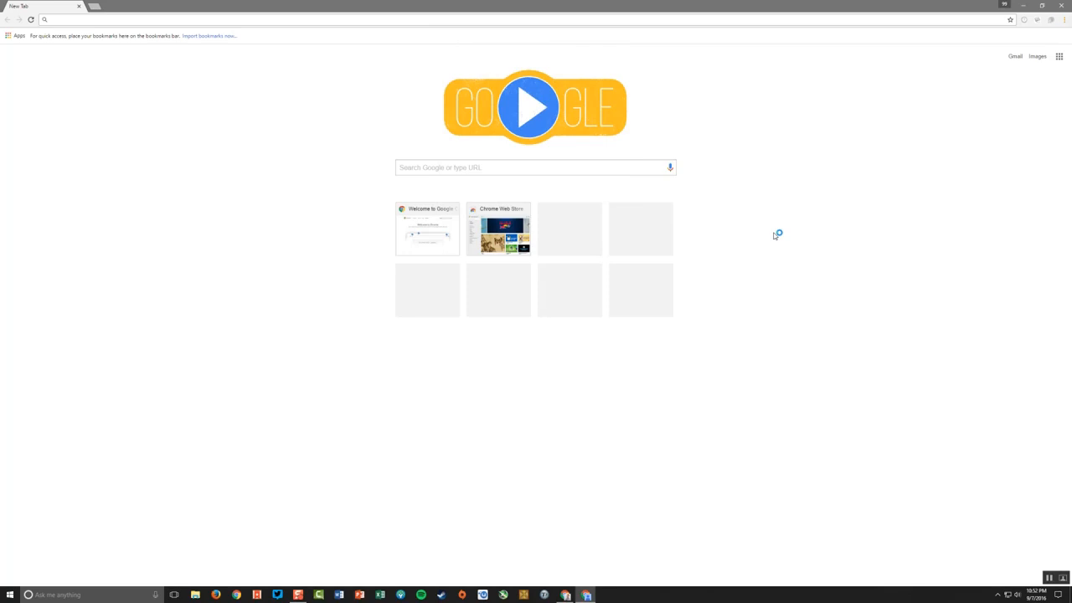
pyautogui.moveTo(985, 41)
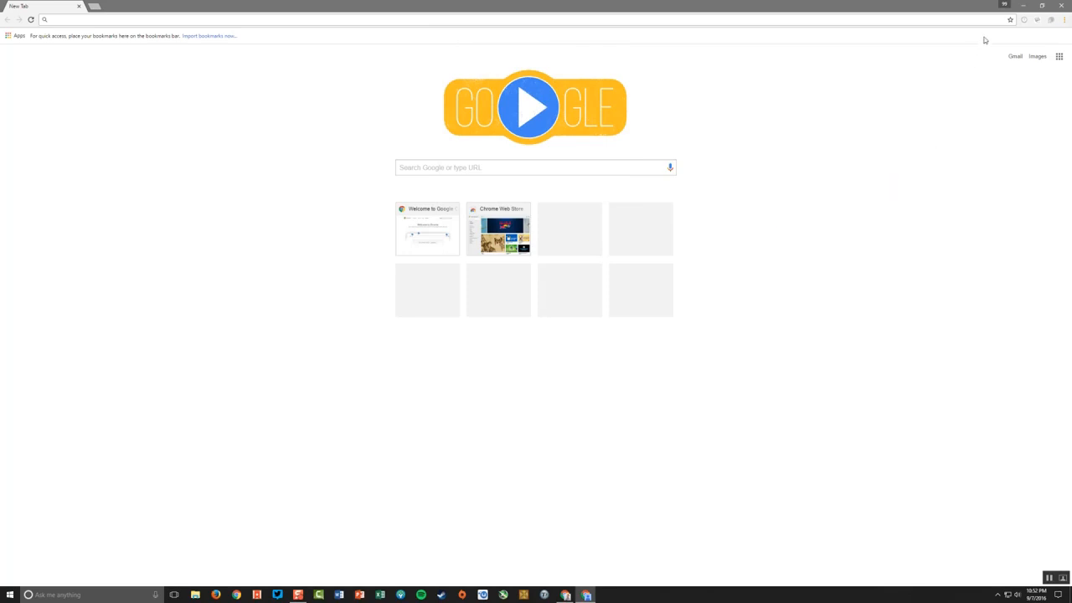
pyautogui.click(1009, 20)
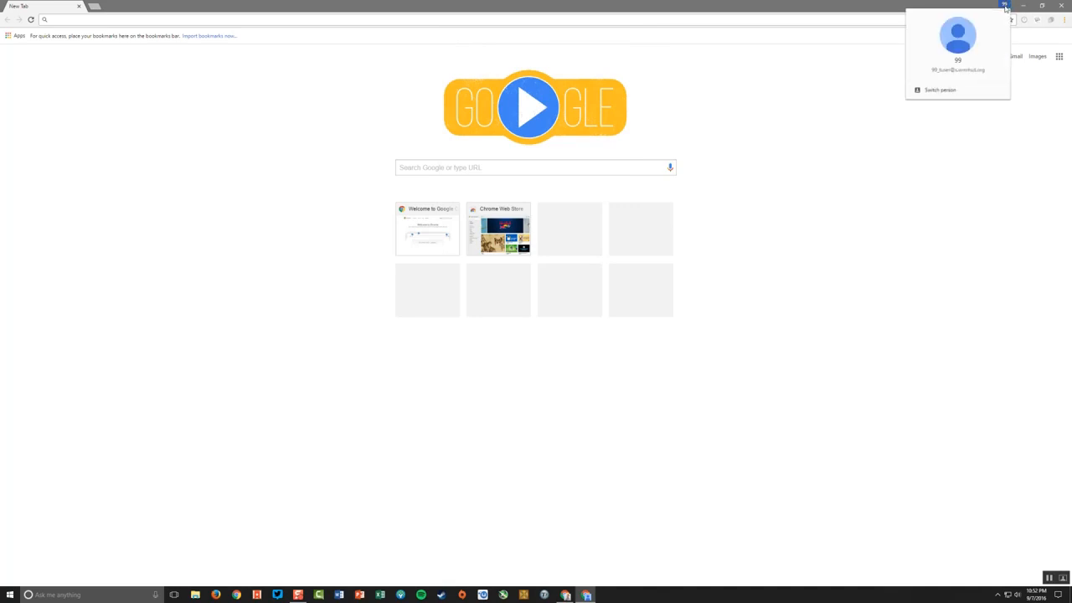
pyautogui.moveTo(266, 183)
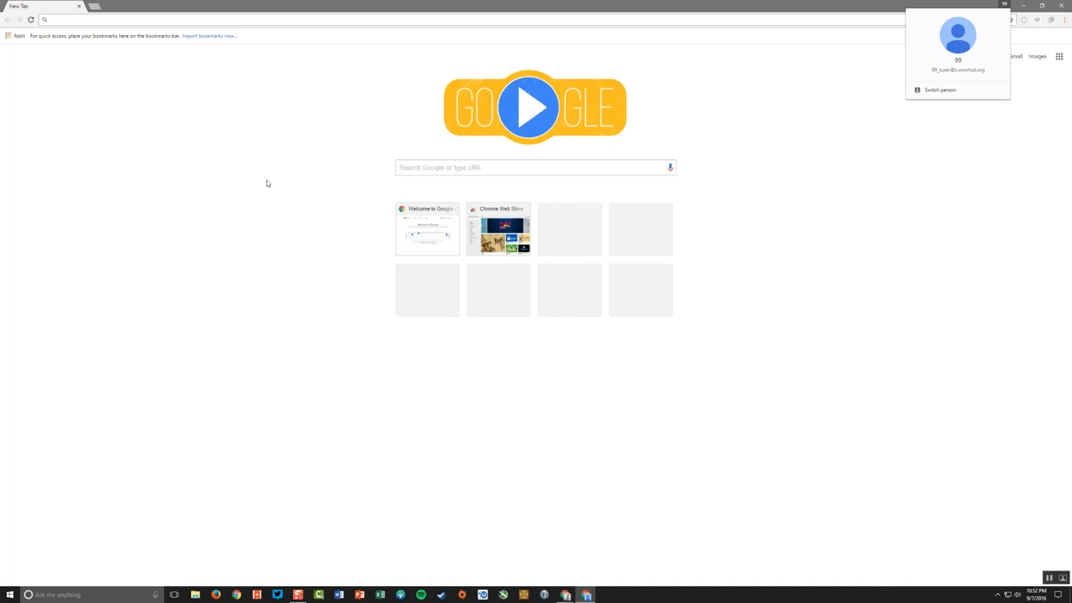
pyautogui.click(99, 20)
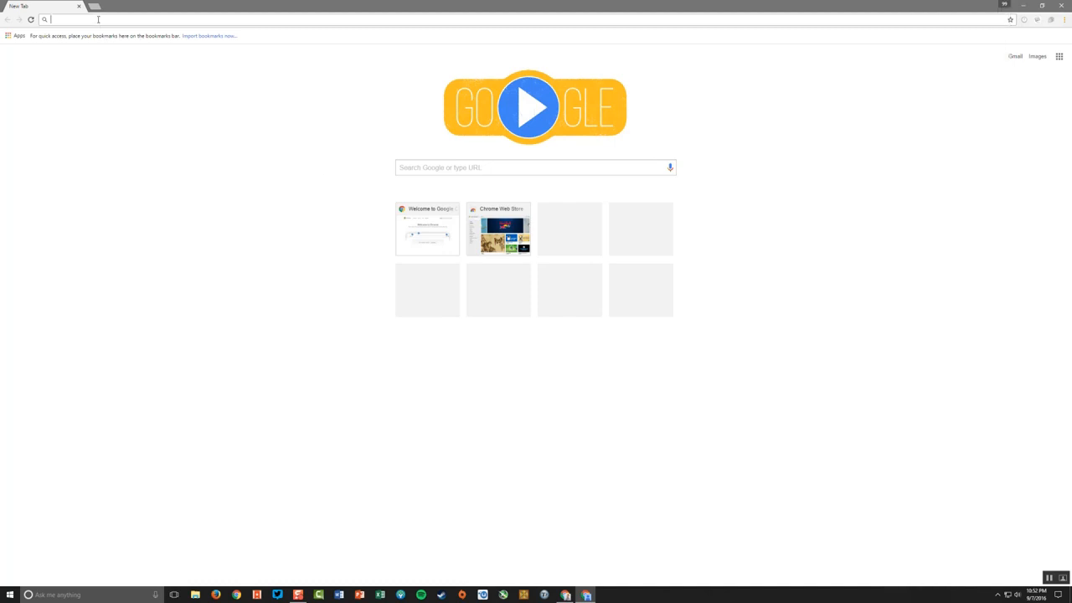
# Go to chrome://devices and start adding this computer's classic printers to Cloud Print
pyautogui.write('chrome://devices')
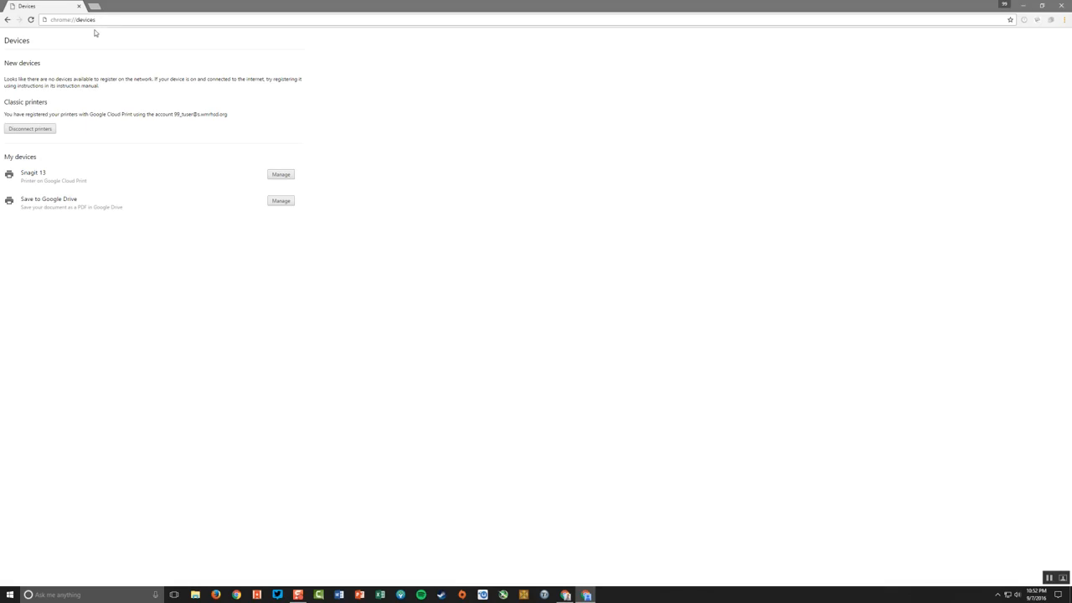
pyautogui.click(30, 129)
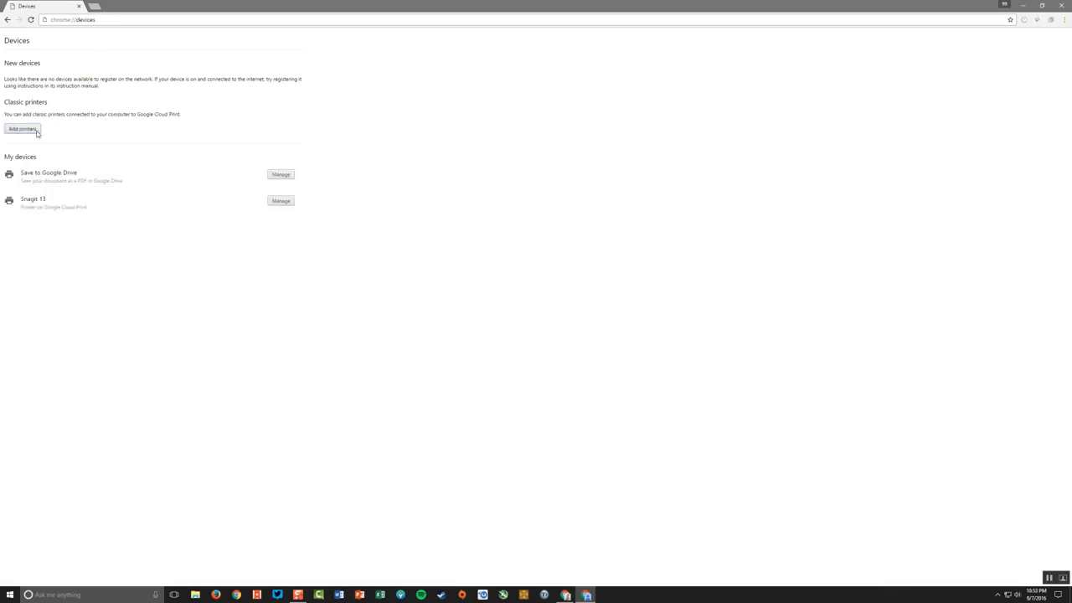
pyautogui.moveTo(23, 121)
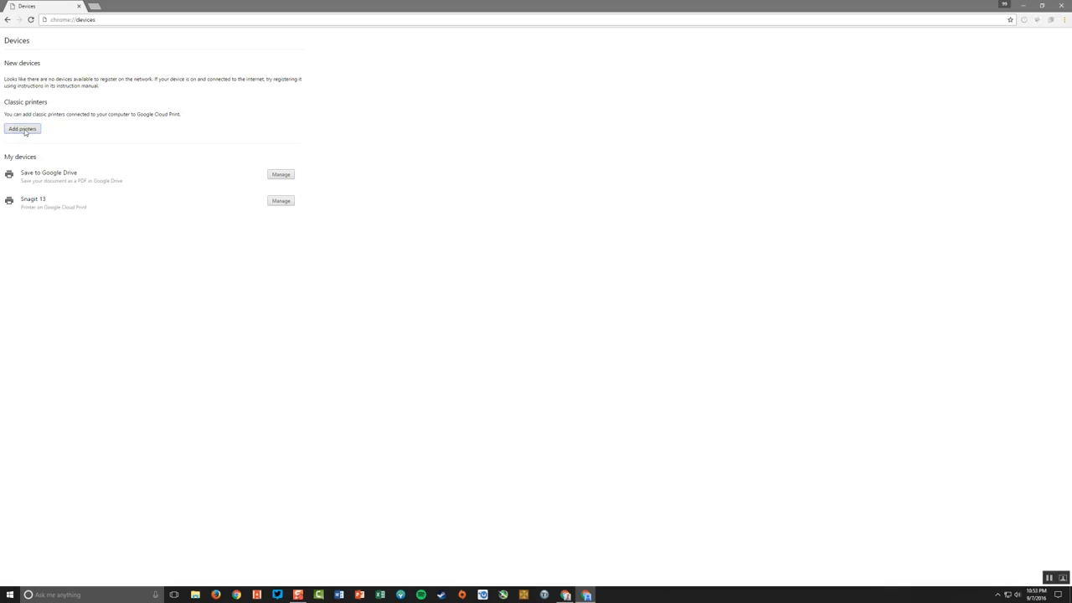
pyautogui.click(22, 127)
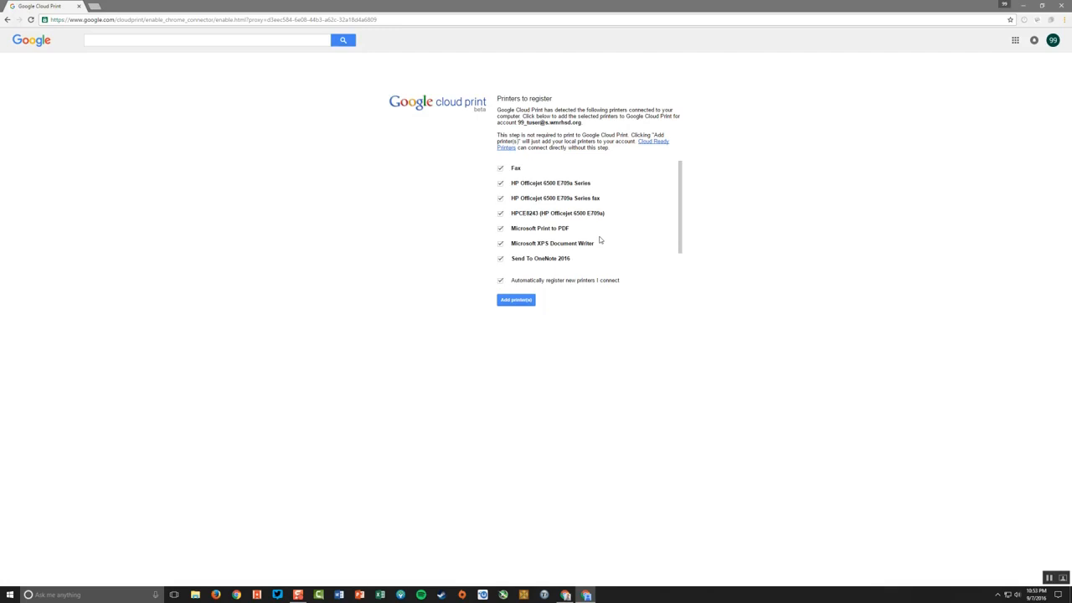
pyautogui.moveTo(573, 268)
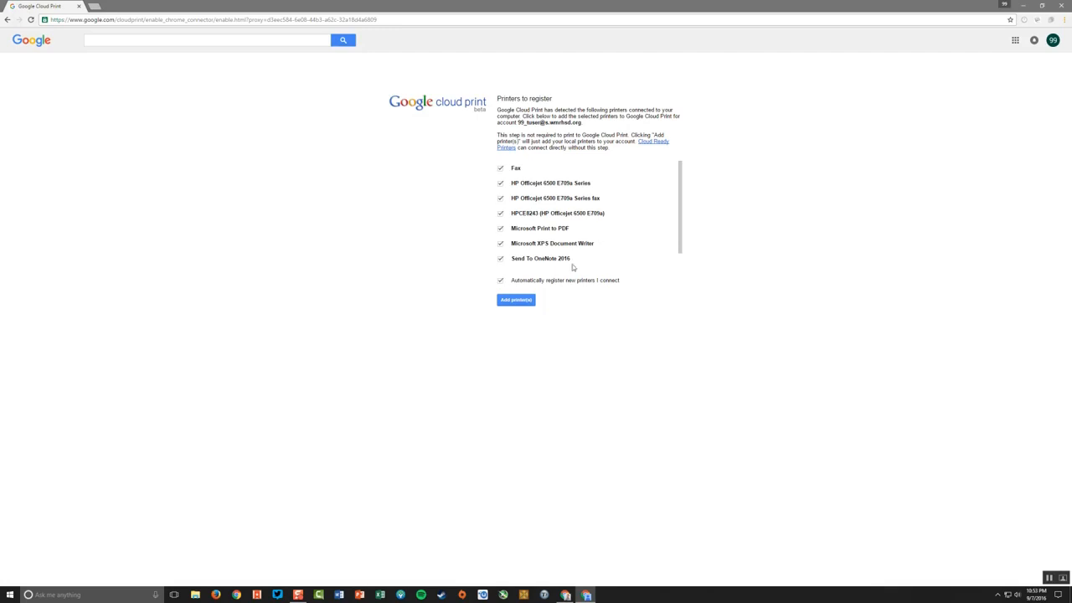
pyautogui.moveTo(506, 265)
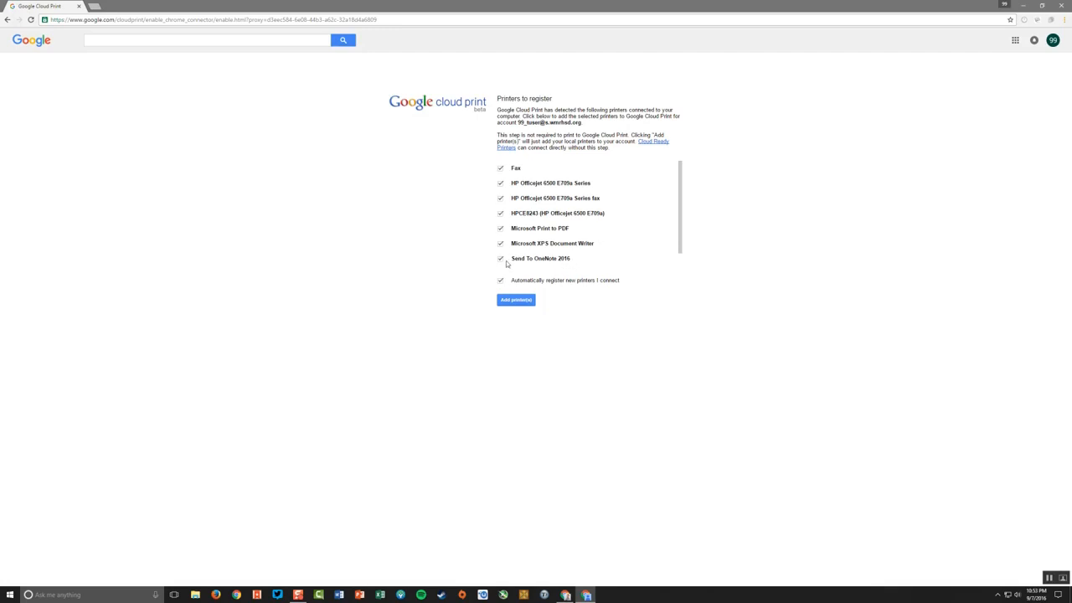
# Untick OneNote, PDF/XPS and fax entries, then register the two HP Officejet printers
pyautogui.click(500, 258)
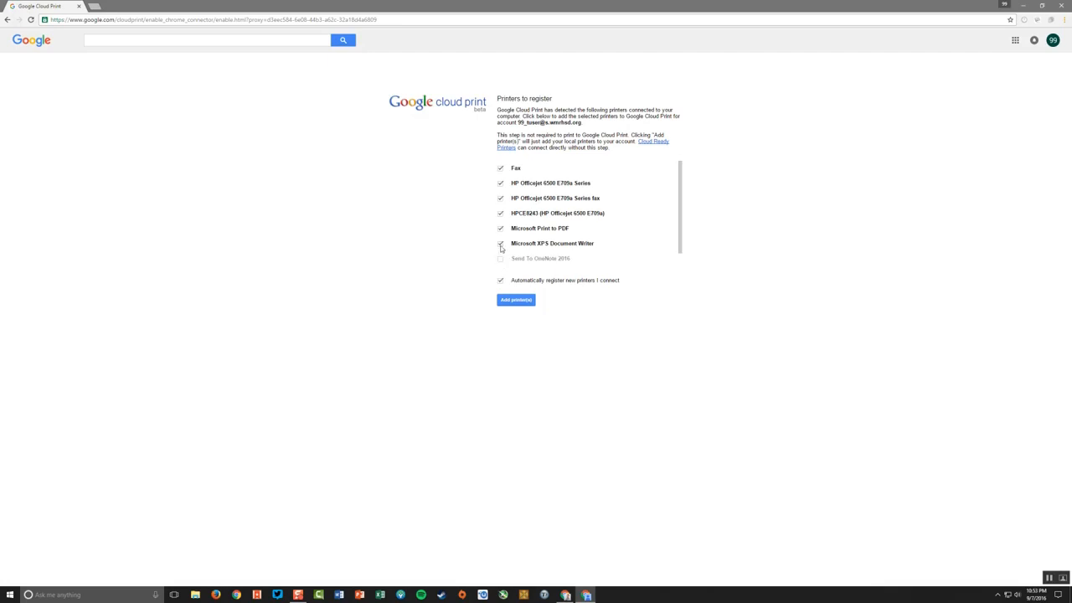
pyautogui.click(500, 244)
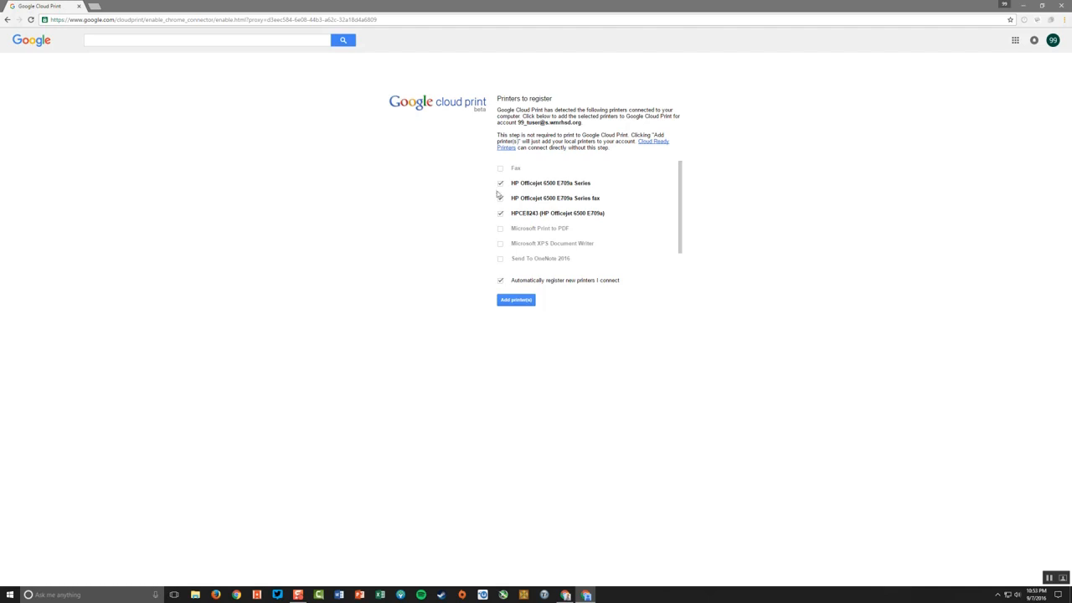
pyautogui.click(501, 198)
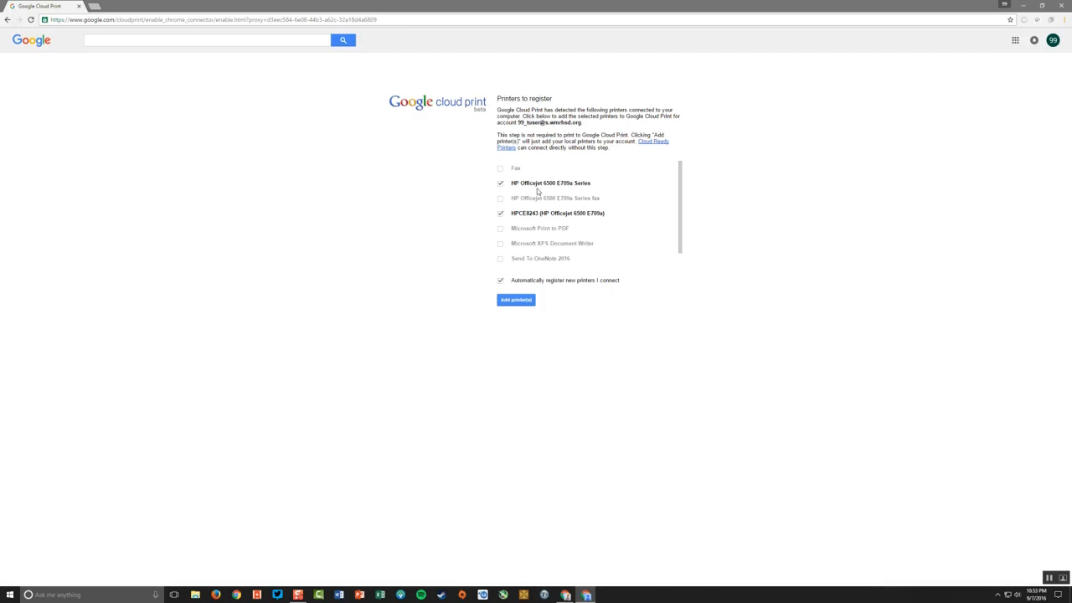
pyautogui.click(516, 300)
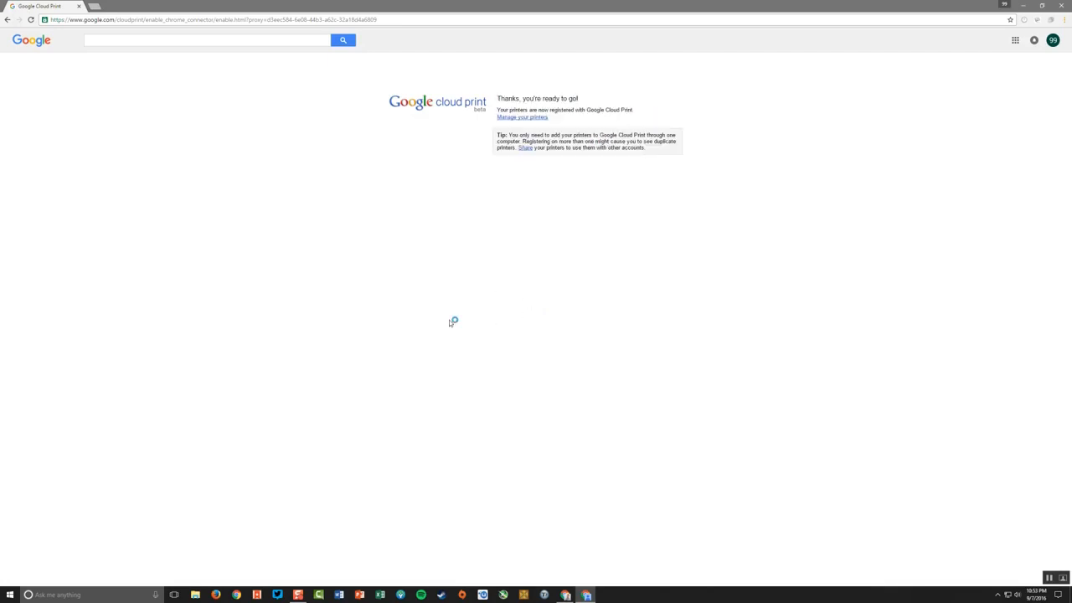
pyautogui.moveTo(479, 172)
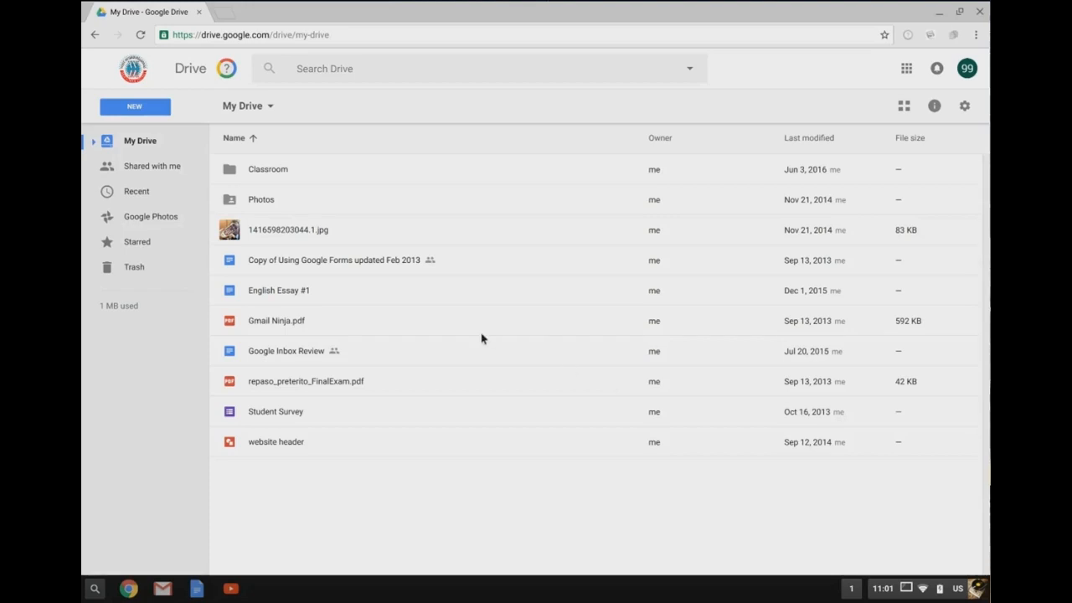
# Open Gmail Ninja.pdf from My Drive and bring up its print dialog
pyautogui.doubleClick(274, 319)
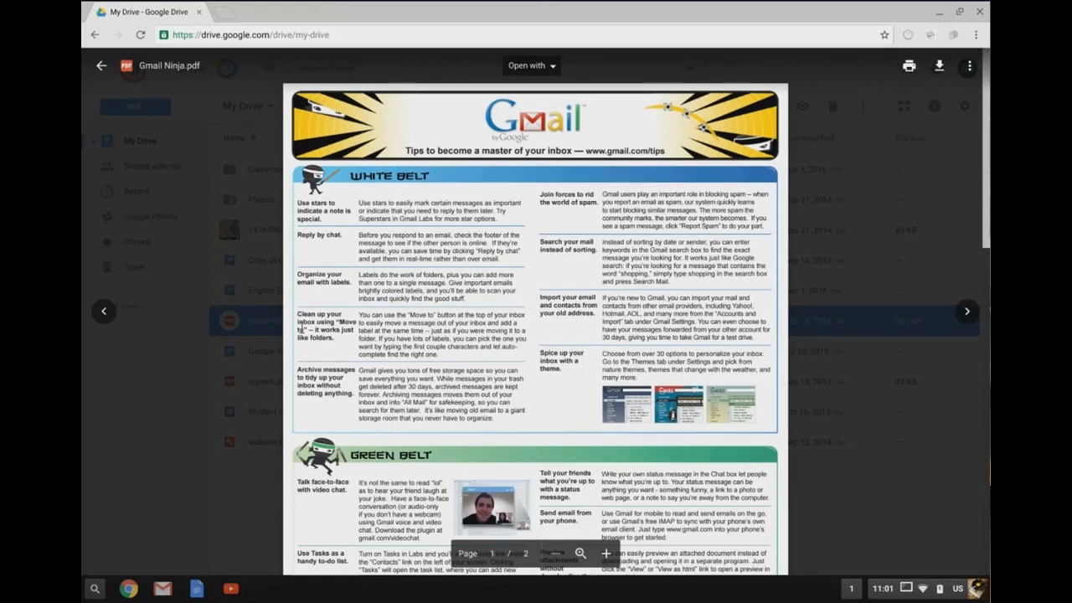
pyautogui.moveTo(623, 132)
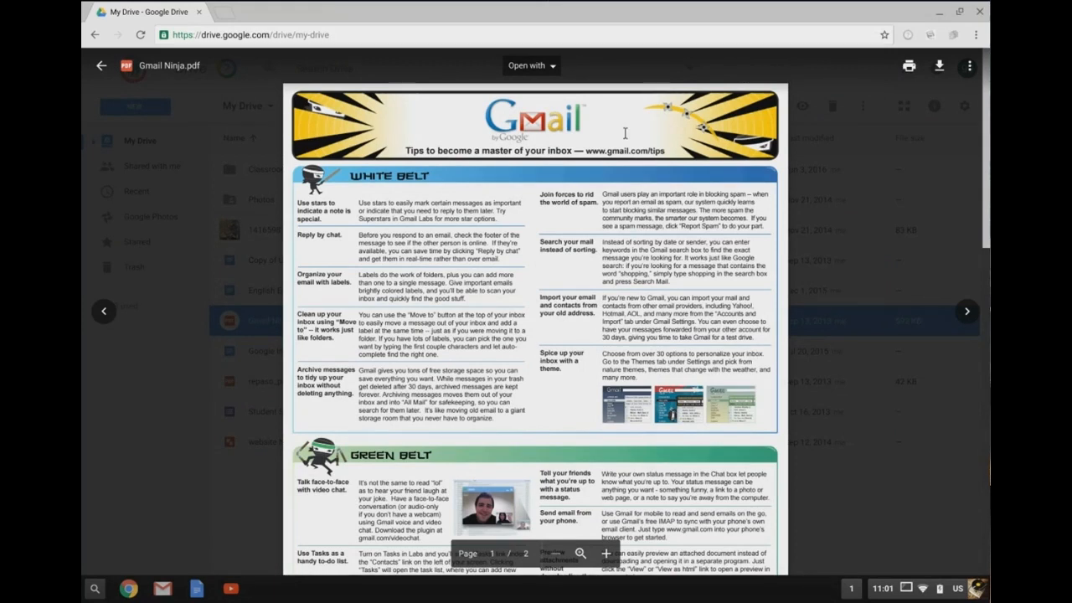
pyautogui.moveTo(908, 67)
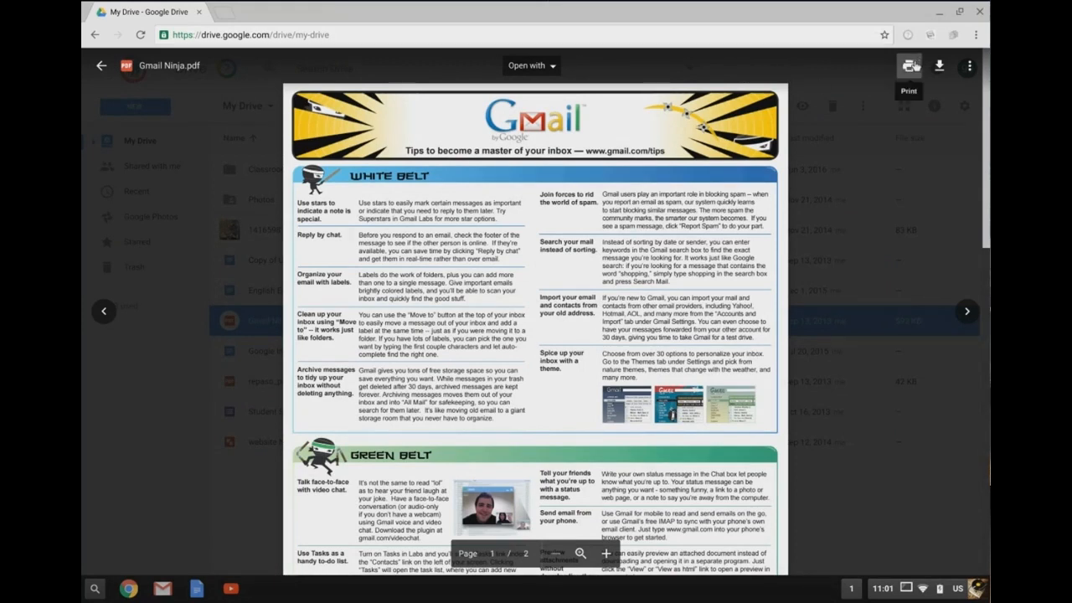
pyautogui.click(908, 66)
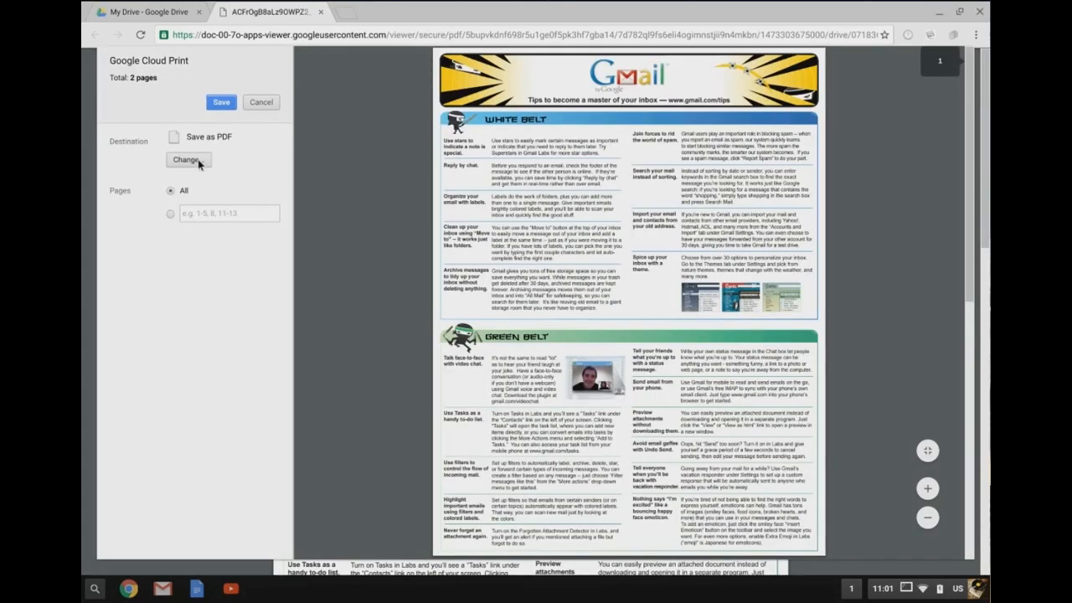
# Choose HP Officejet 6500 E709a under Google Cloud Print as the PDF's print destination
pyautogui.click(188, 161)
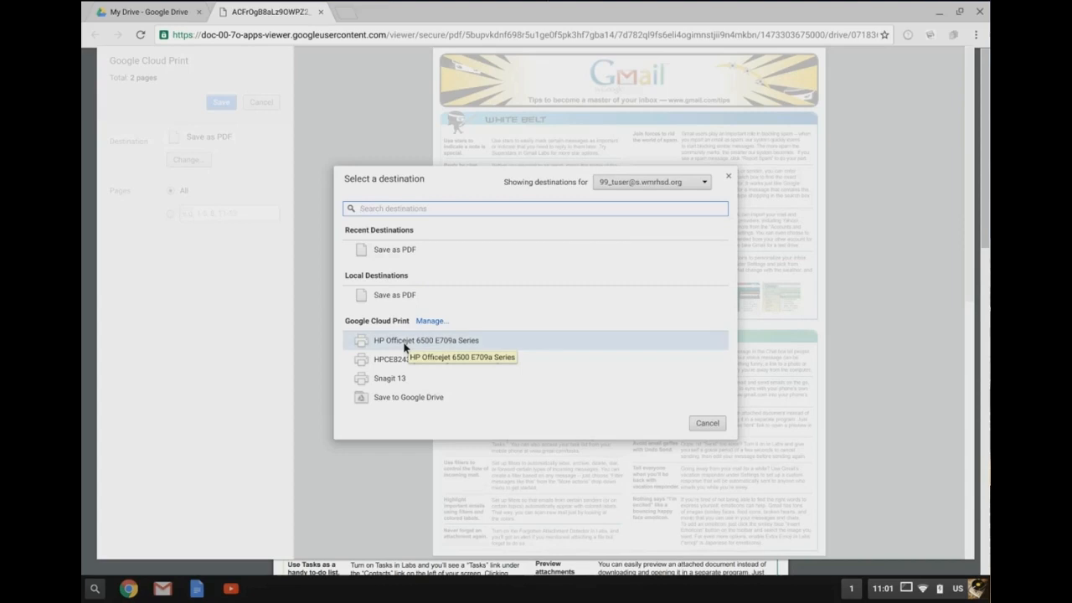
pyautogui.click(425, 340)
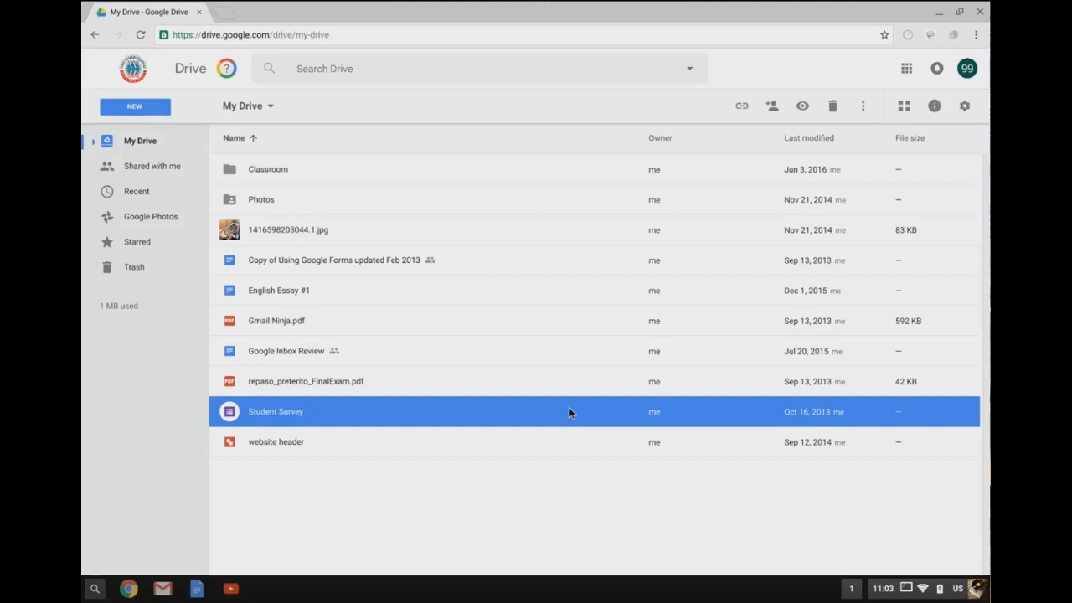
# Open the Google Inbox Review document in Google Docs
pyautogui.click(285, 352)
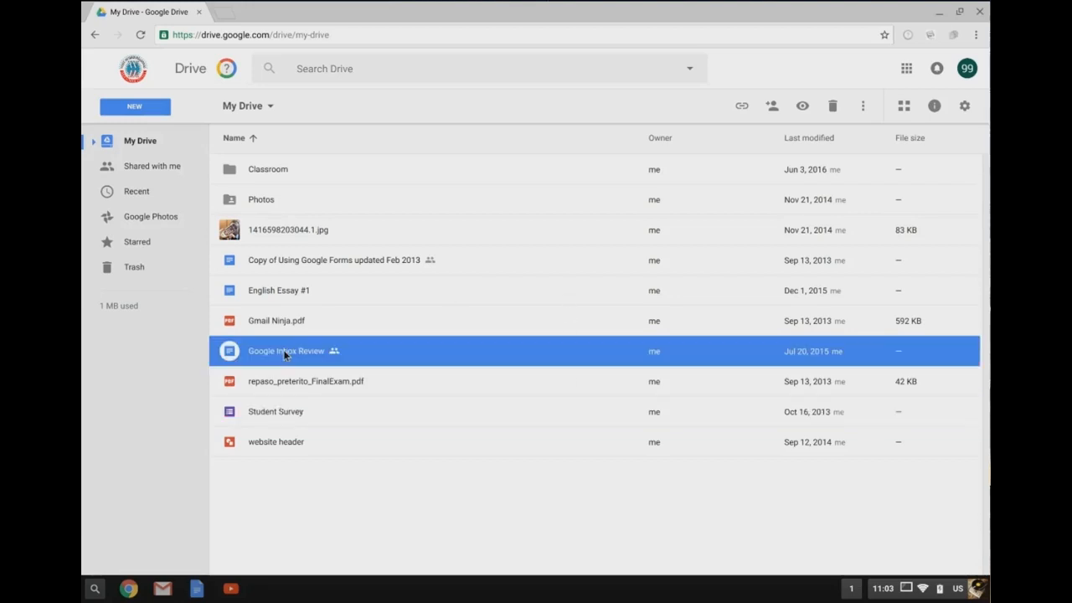
pyautogui.doubleClick(285, 350)
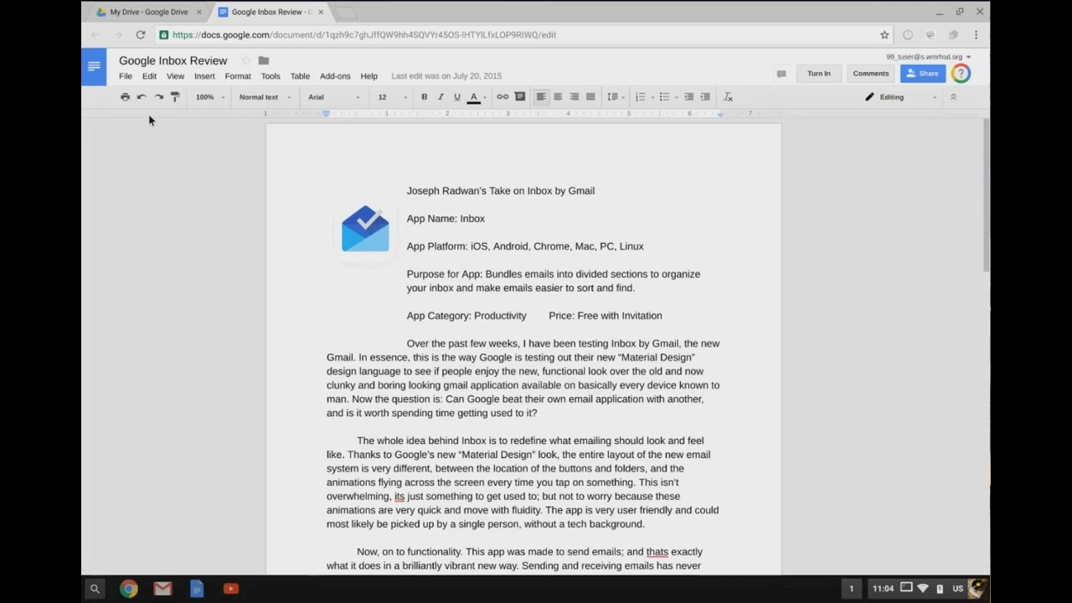
pyautogui.moveTo(126, 80)
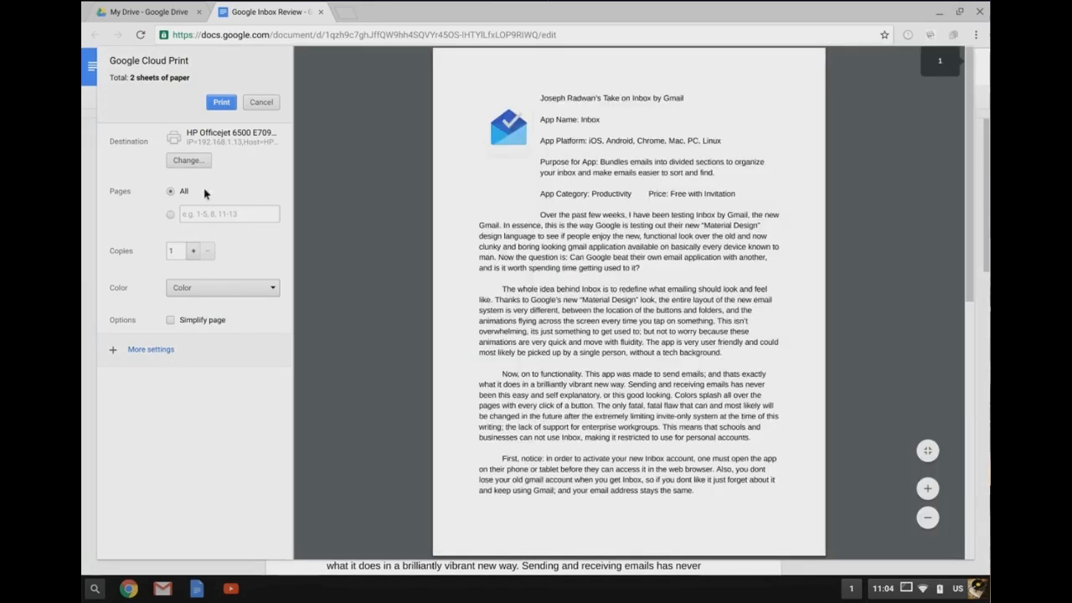
# Set HP Officejet 6500 E709a as the print destination for Google Inbox Review
pyautogui.click(188, 161)
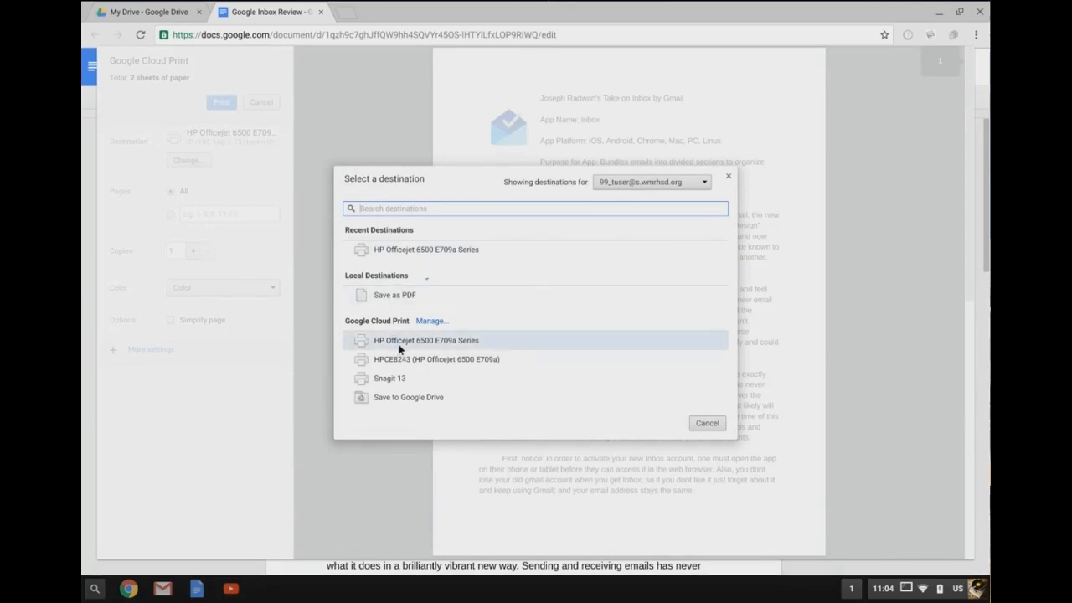
pyautogui.moveTo(399, 350)
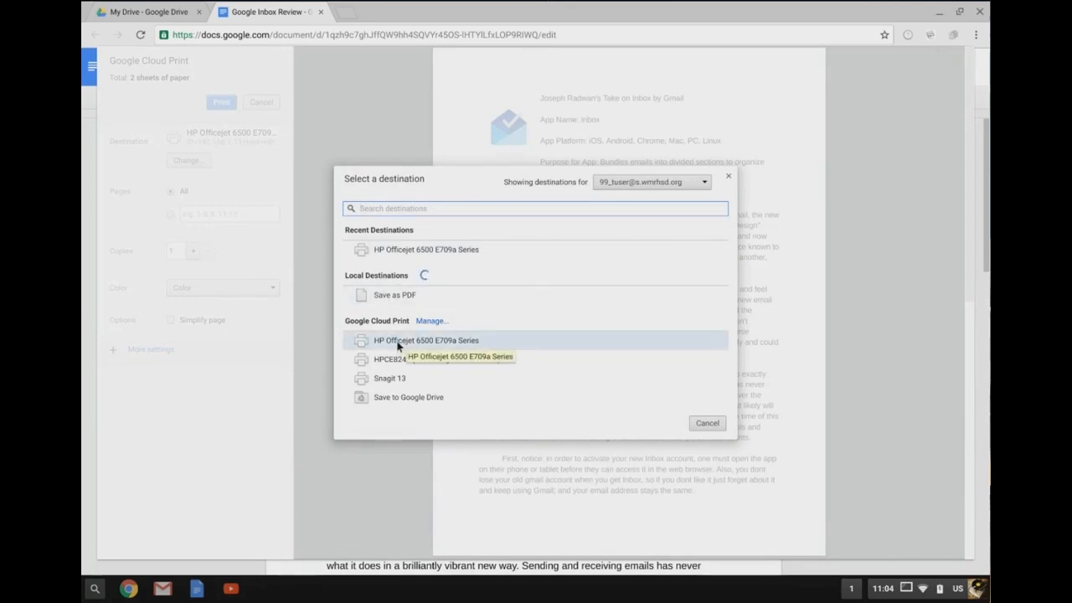
pyautogui.click(426, 340)
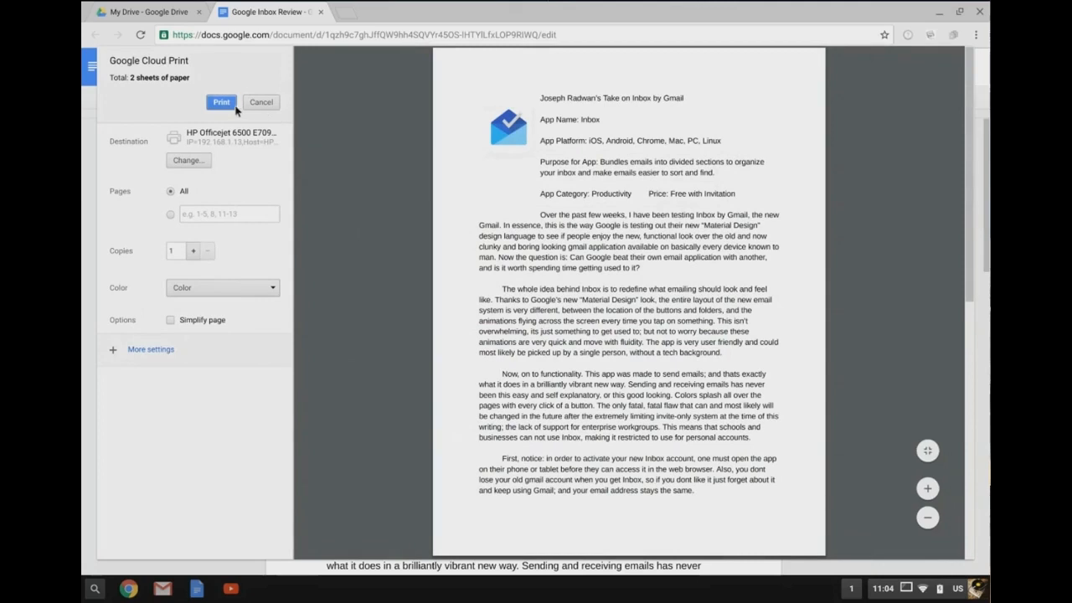